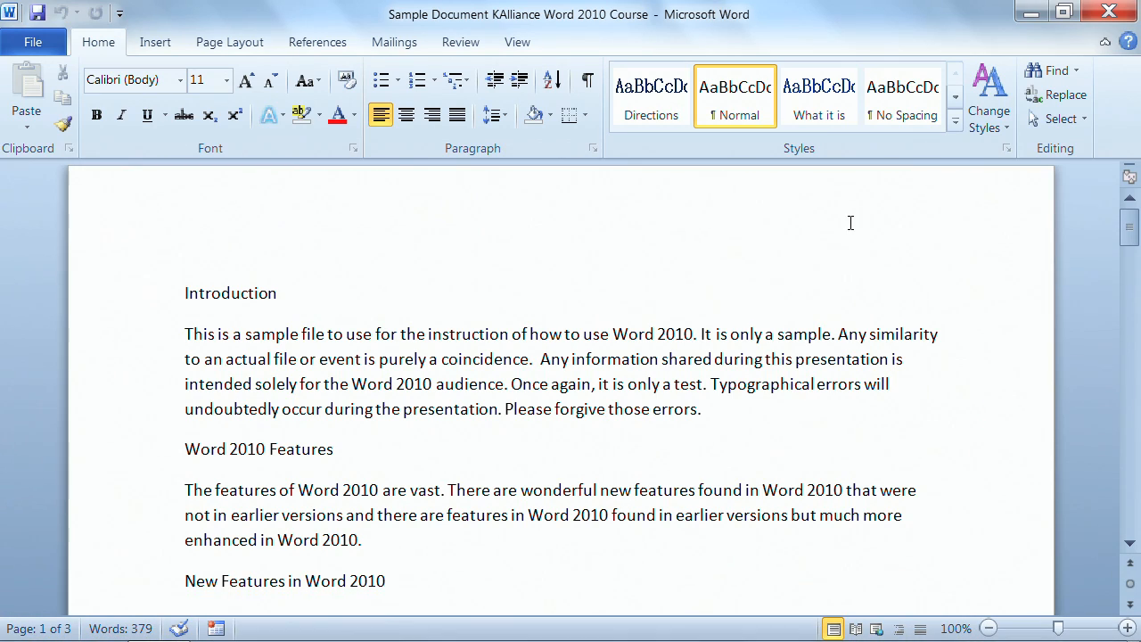
Place the insertion point before the Introduction heading on page 1
{"action": "left_click", "coordinate": [186, 292]}
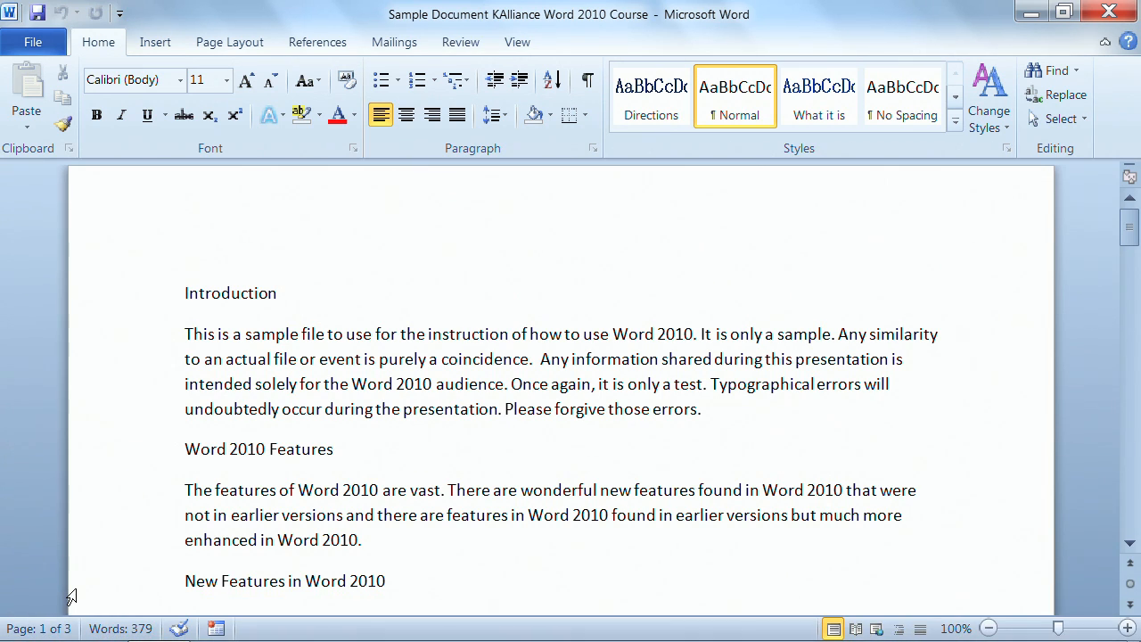
{"action": "left_click", "coordinate": [185, 293]}
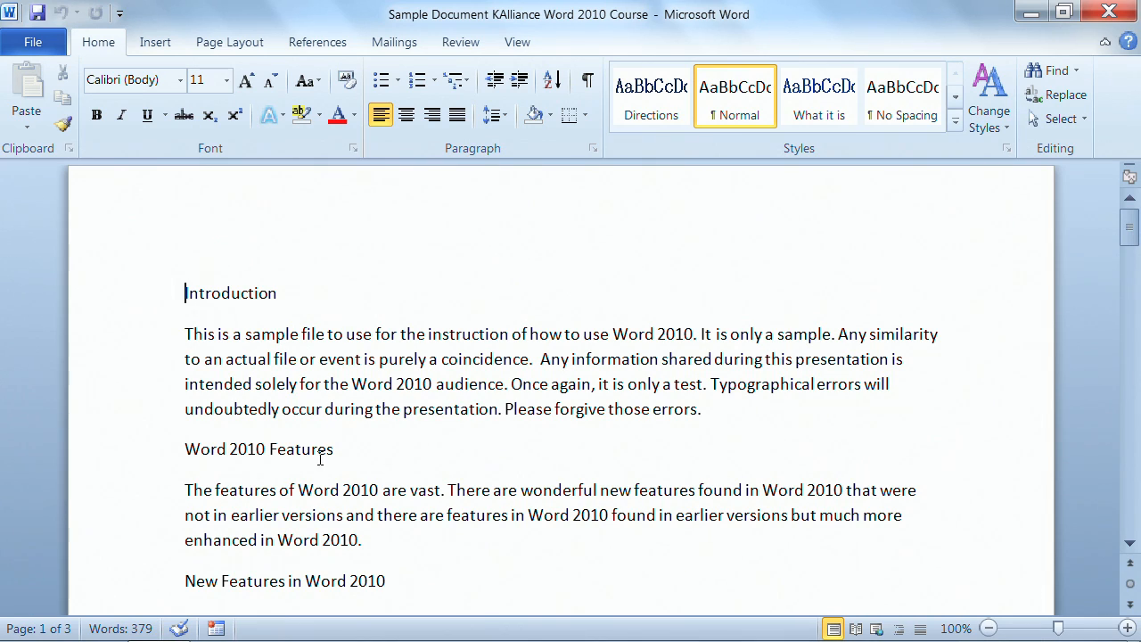
{"action": "mouse_move", "coordinate": [678, 403]}
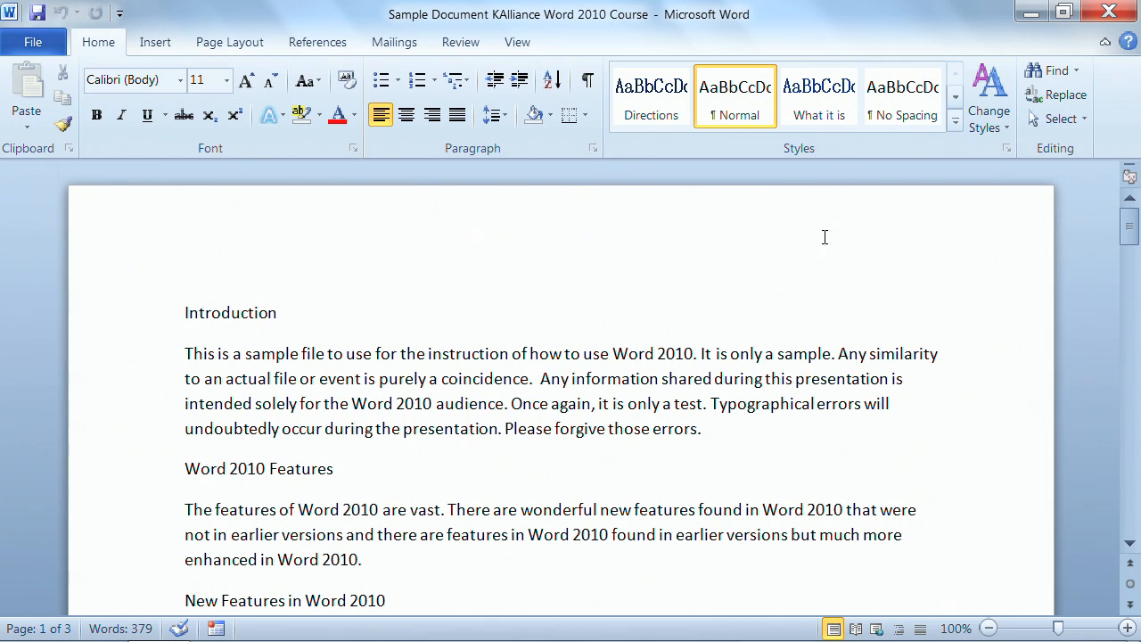
{"action": "mouse_move", "coordinate": [862, 267]}
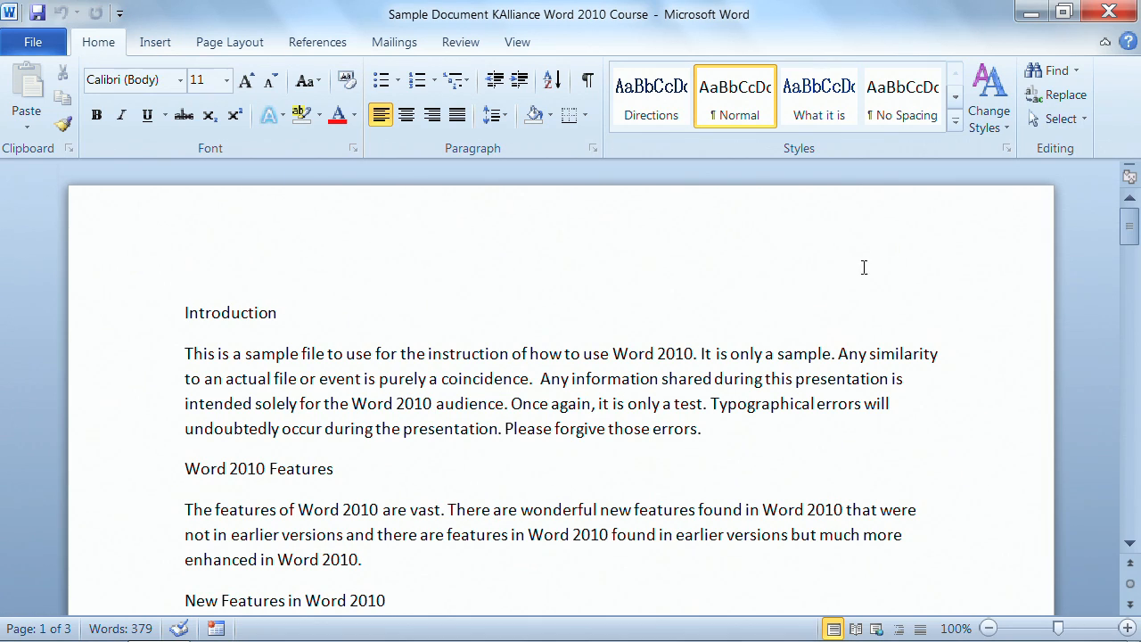
{"action": "left_click", "coordinate": [186, 312]}
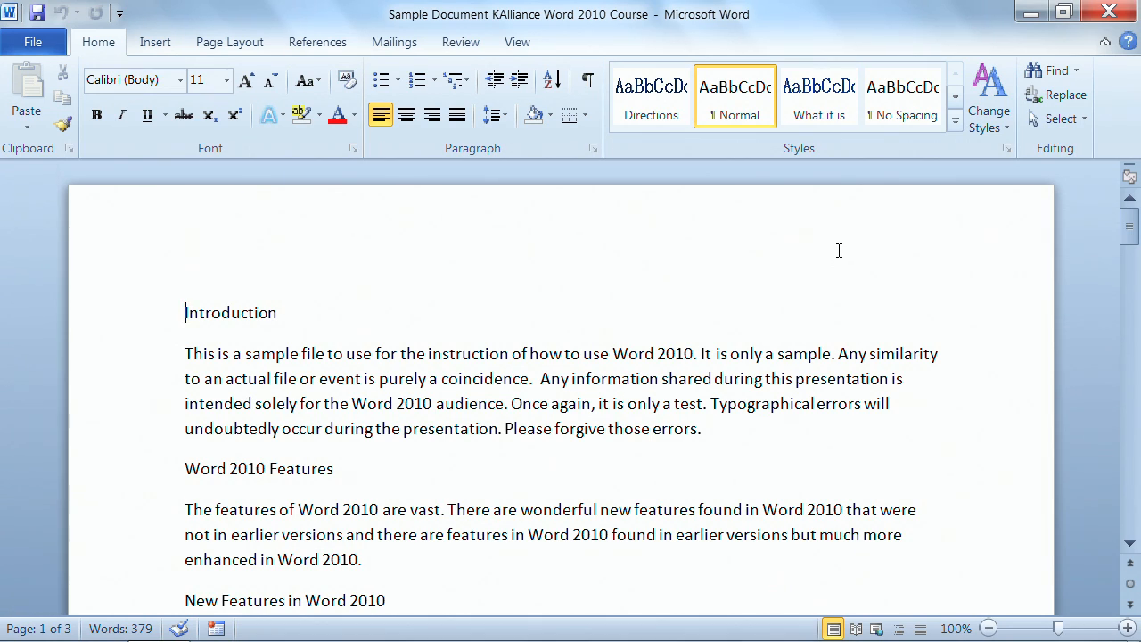
{"action": "mouse_move", "coordinate": [837, 249]}
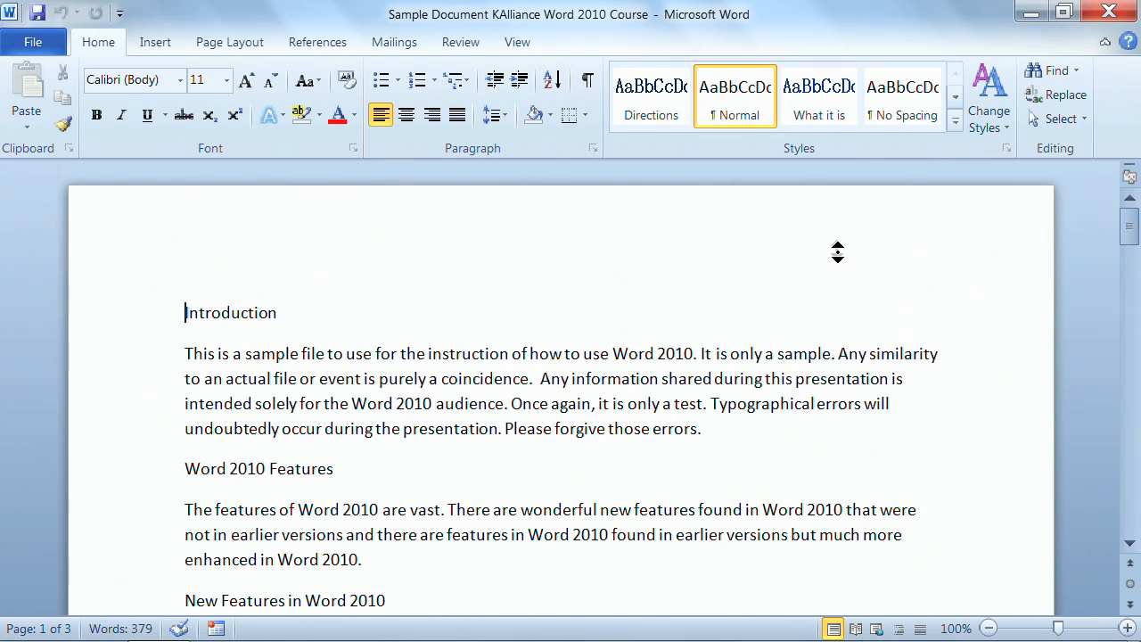
Wheel down past the Search section until Apply New Text Effects on page 2 is in view
{"action": "scroll", "scroll_direction": "down", "scroll_amount": 3}
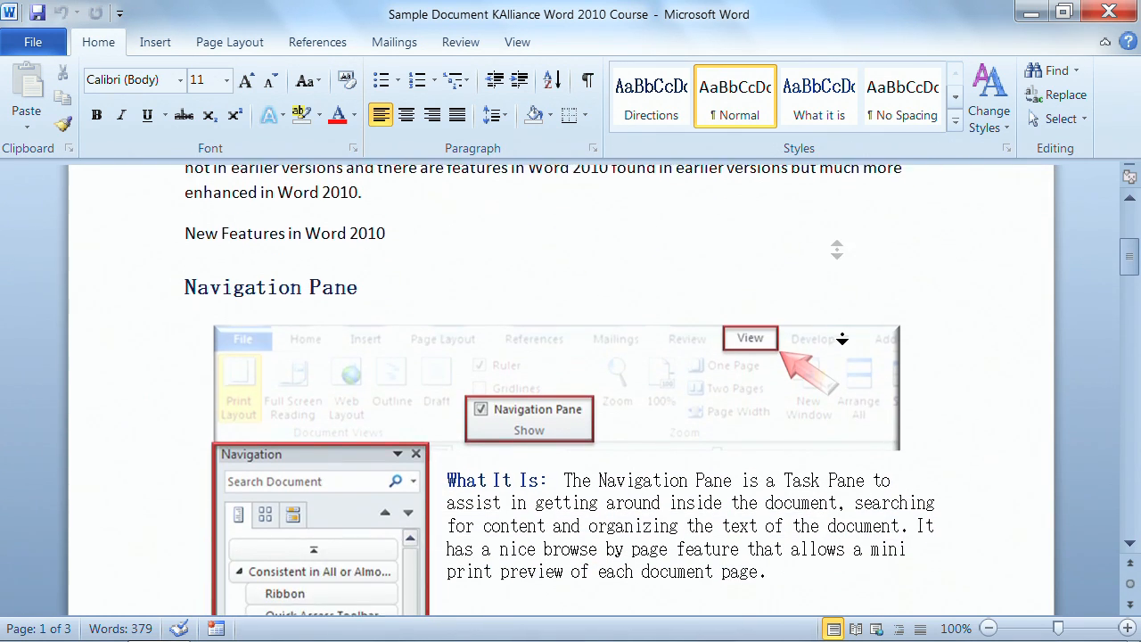
{"action": "scroll", "scroll_direction": "down", "scroll_amount": 3}
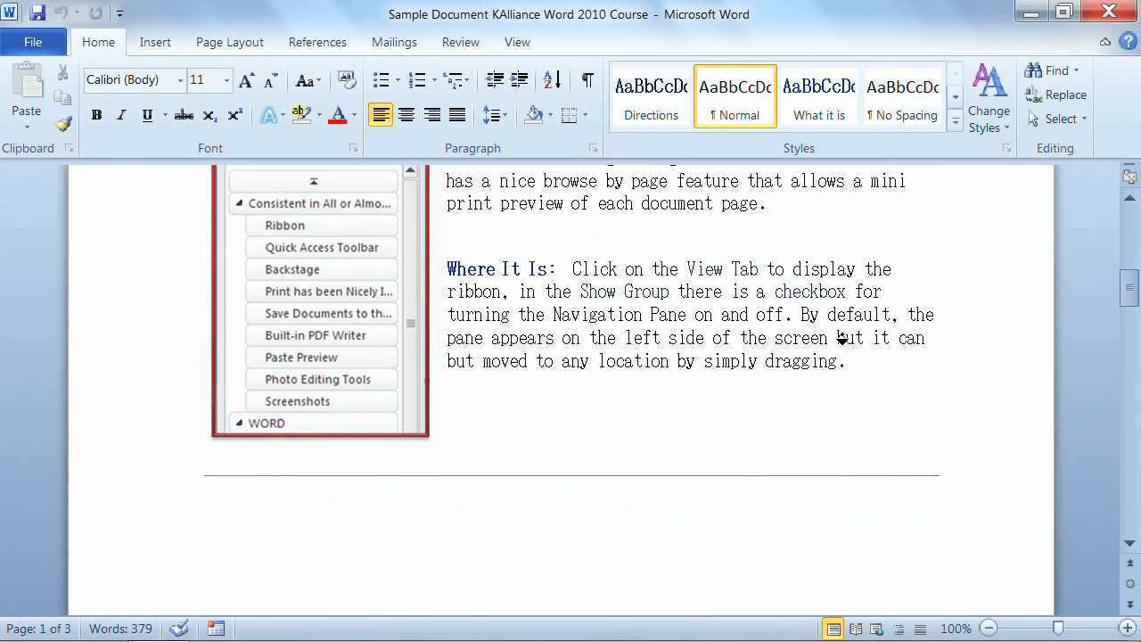
{"action": "scroll", "scroll_direction": "down", "scroll_amount": 3}
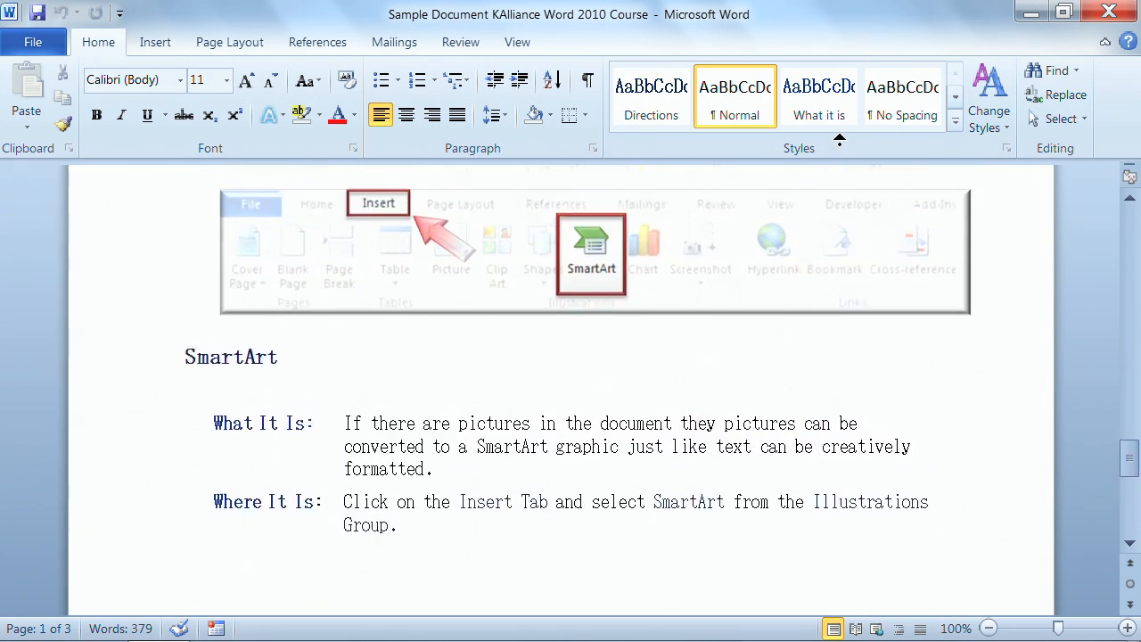
{"action": "scroll", "scroll_direction": "down", "scroll_amount": 3}
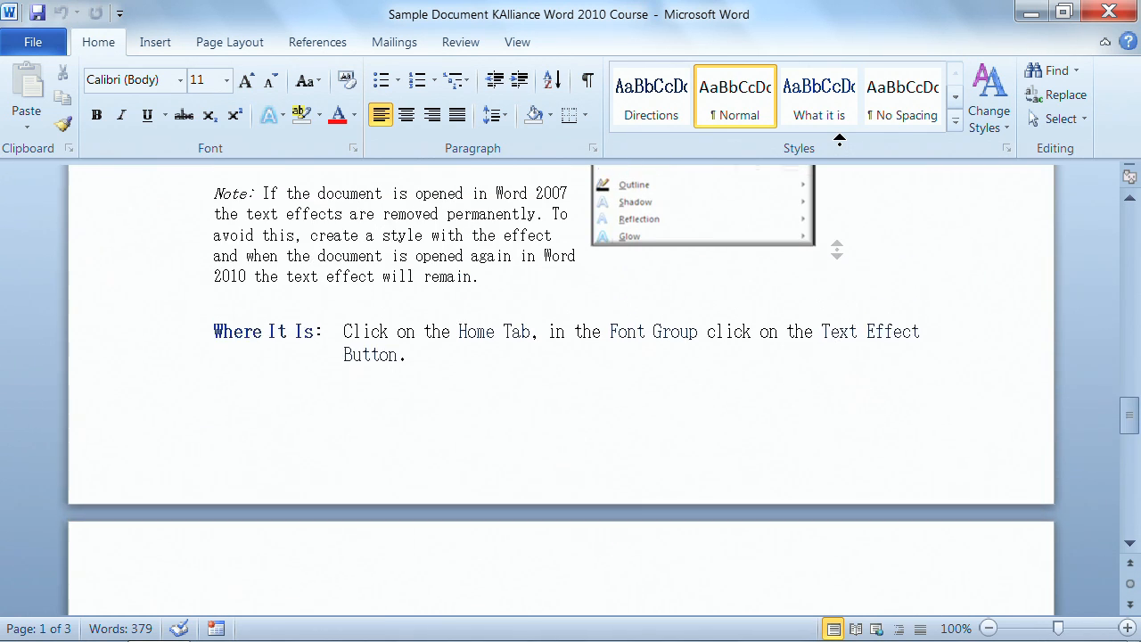
{"action": "scroll", "scroll_direction": "down", "scroll_amount": 3}
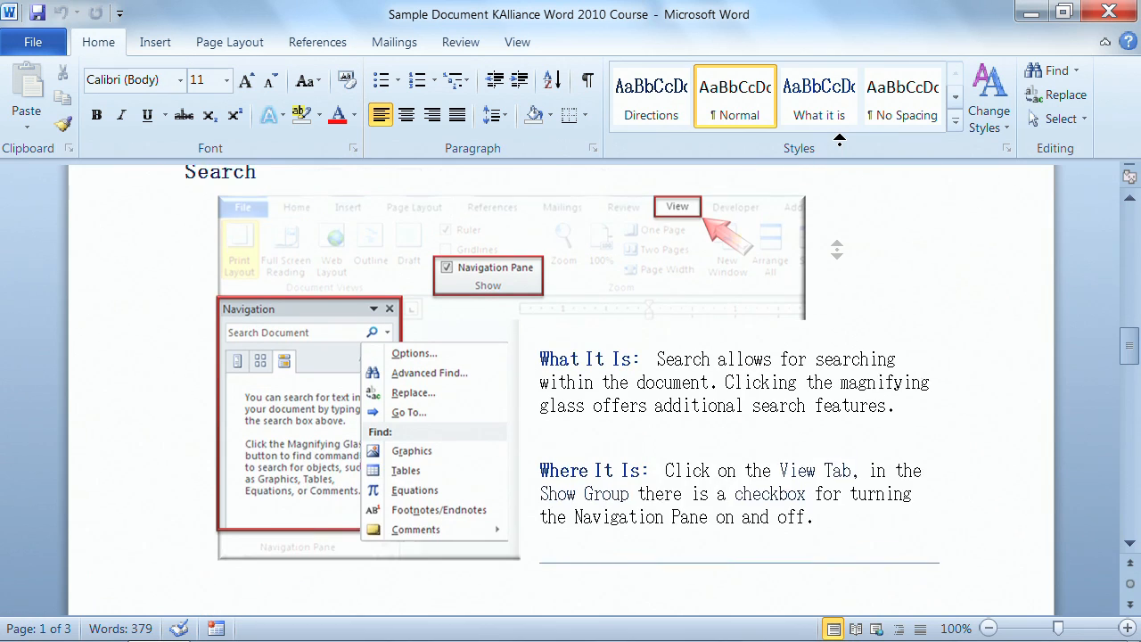
{"action": "scroll", "scroll_direction": "down", "scroll_amount": 3}
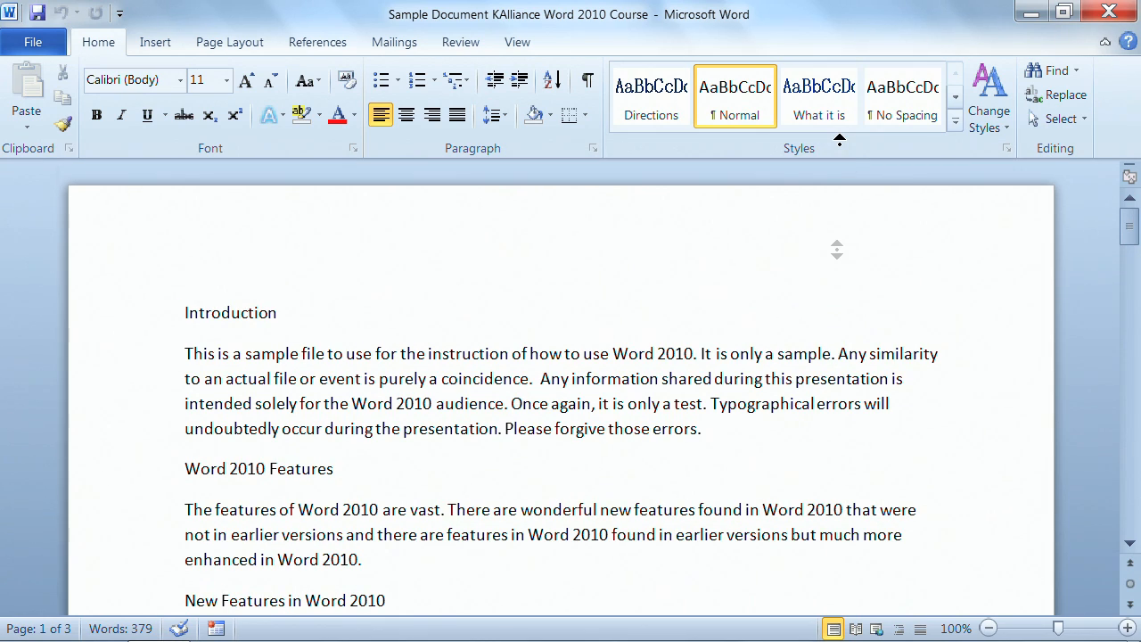
{"action": "mouse_move", "coordinate": [973, 223]}
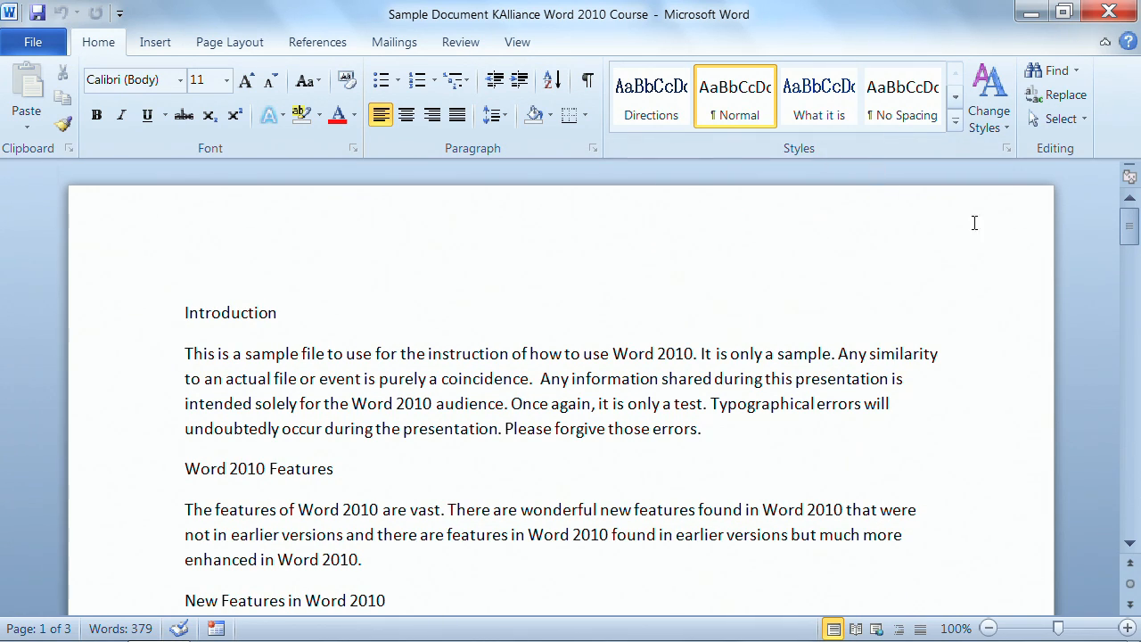
{"action": "mouse_move", "coordinate": [1131, 312]}
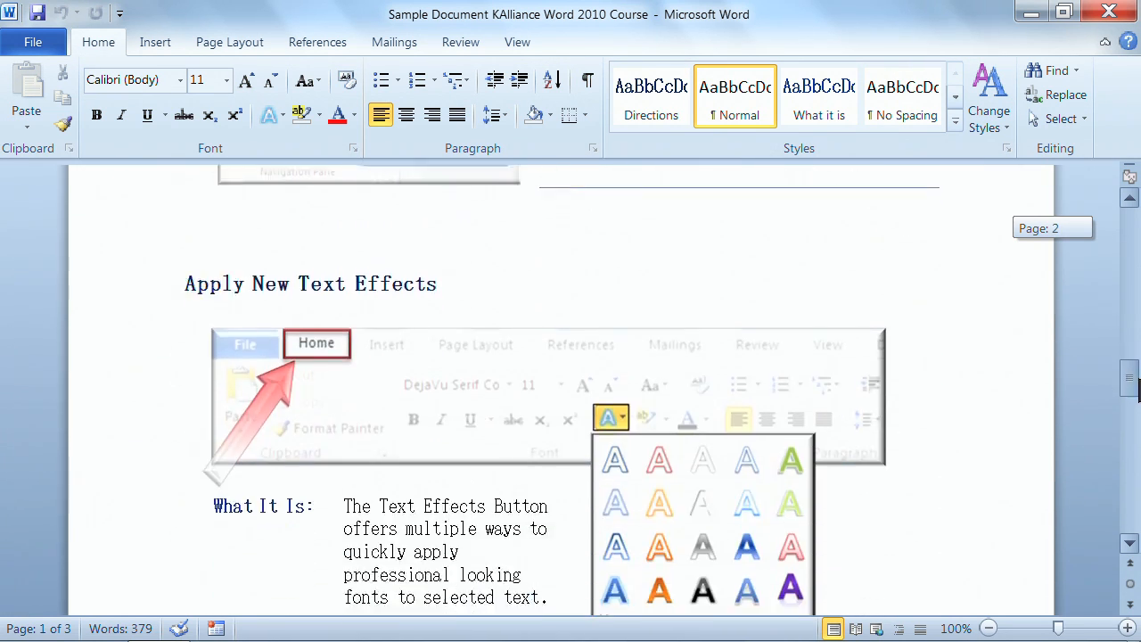
{"action": "scroll", "scroll_direction": "down", "scroll_amount": 3}
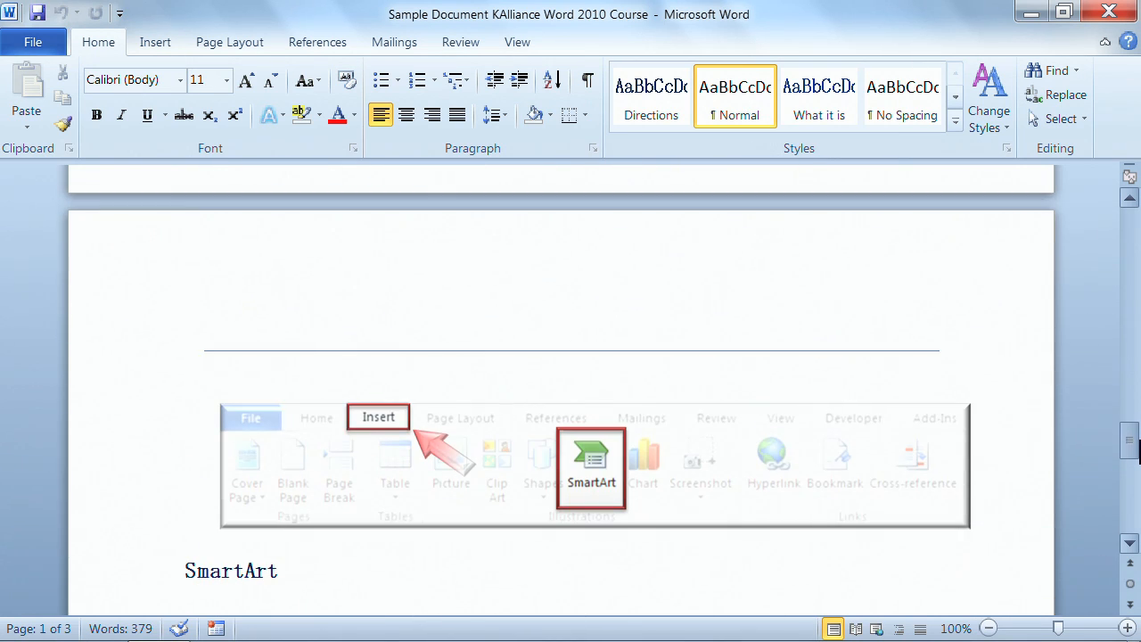
{"action": "mouse_move", "coordinate": [1123, 239]}
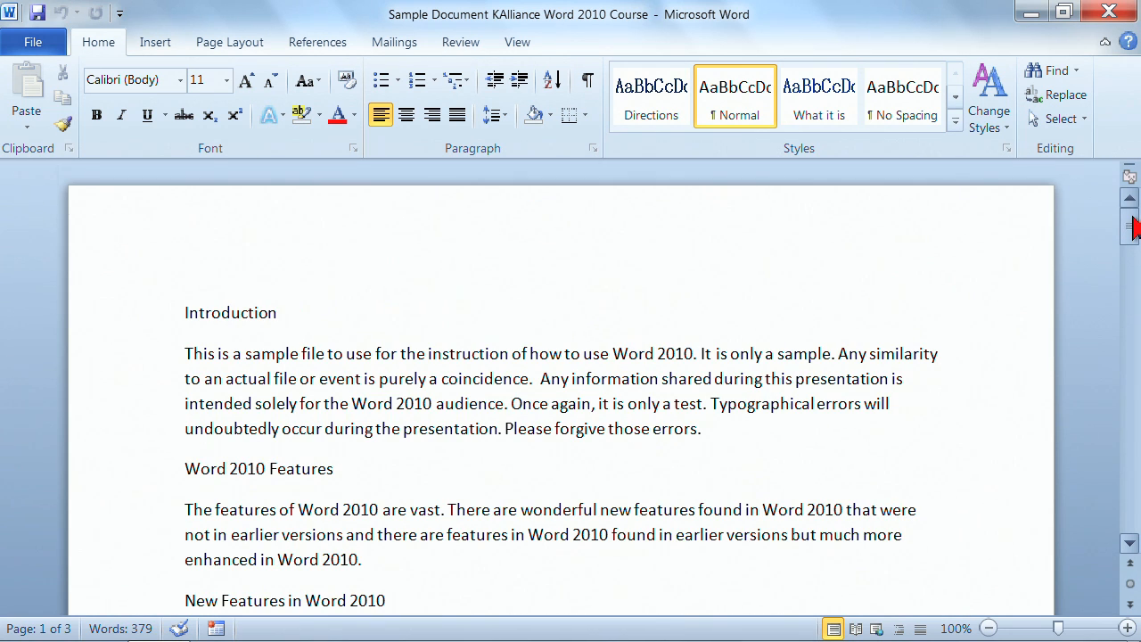
{"action": "scroll", "scroll_direction": "down", "scroll_amount": 3}
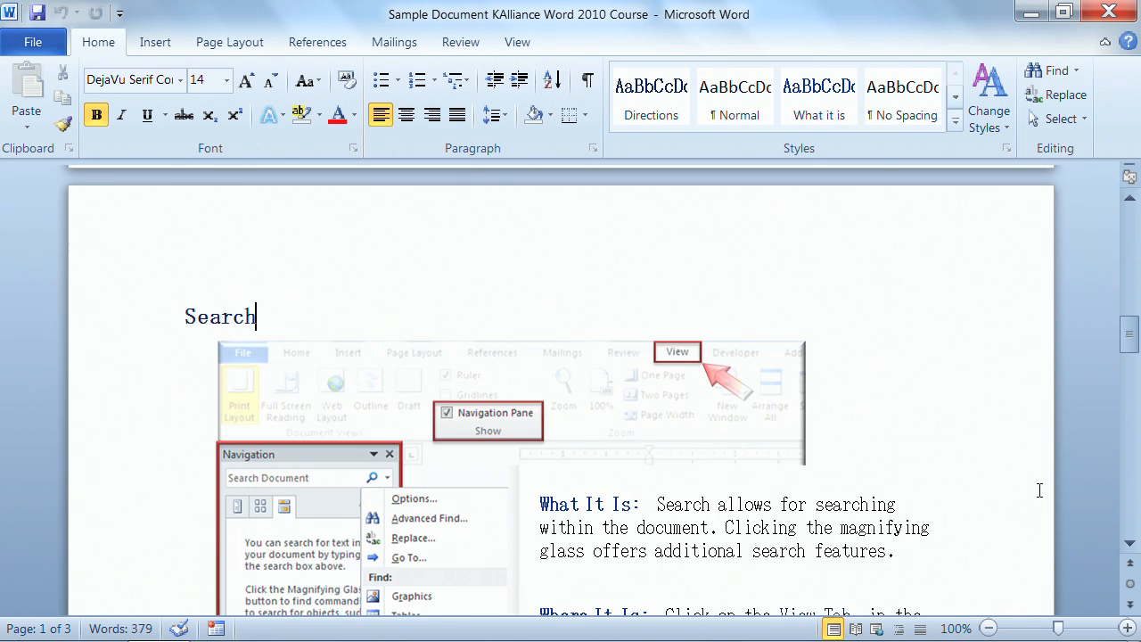
{"action": "scroll", "scroll_direction": "down", "scroll_amount": 3}
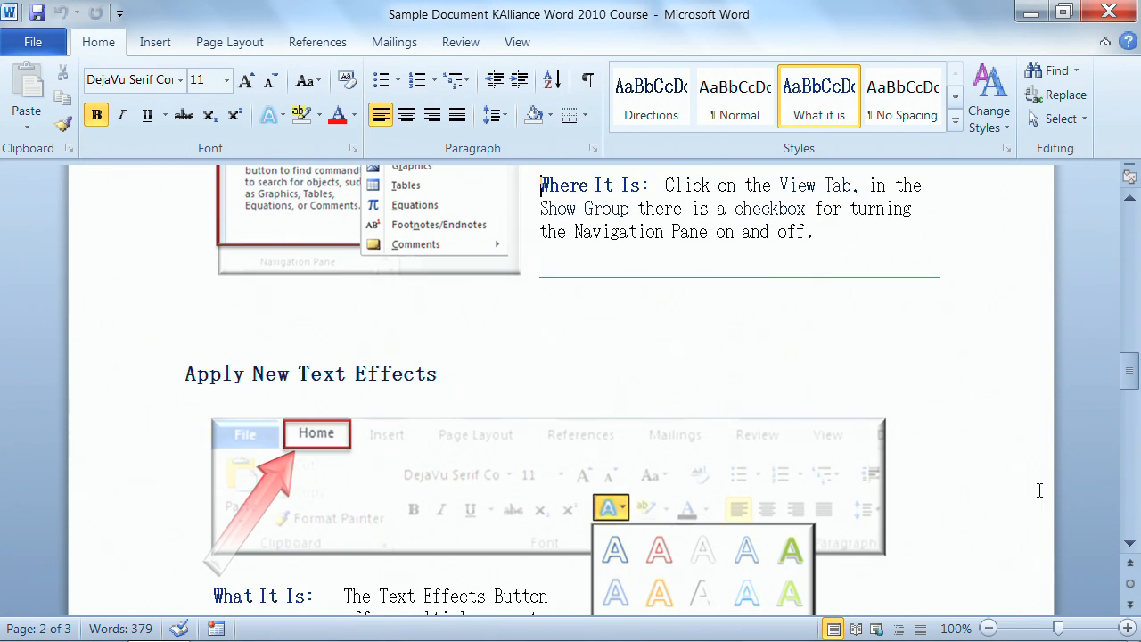